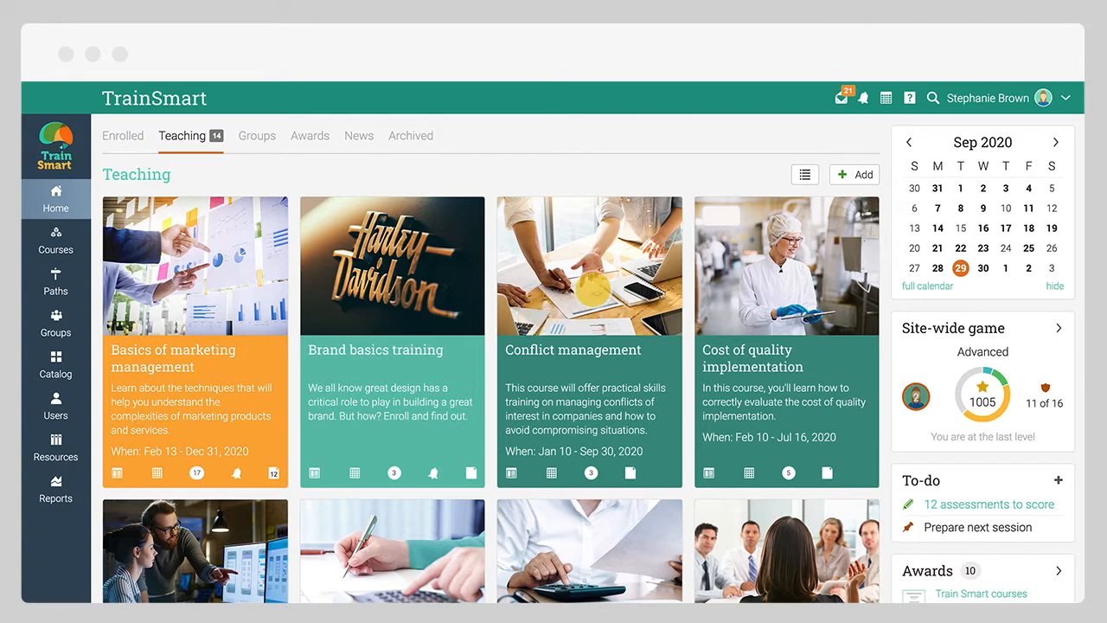
Step: Start adding a new course from the Teaching page, choosing Course
click(842, 174)
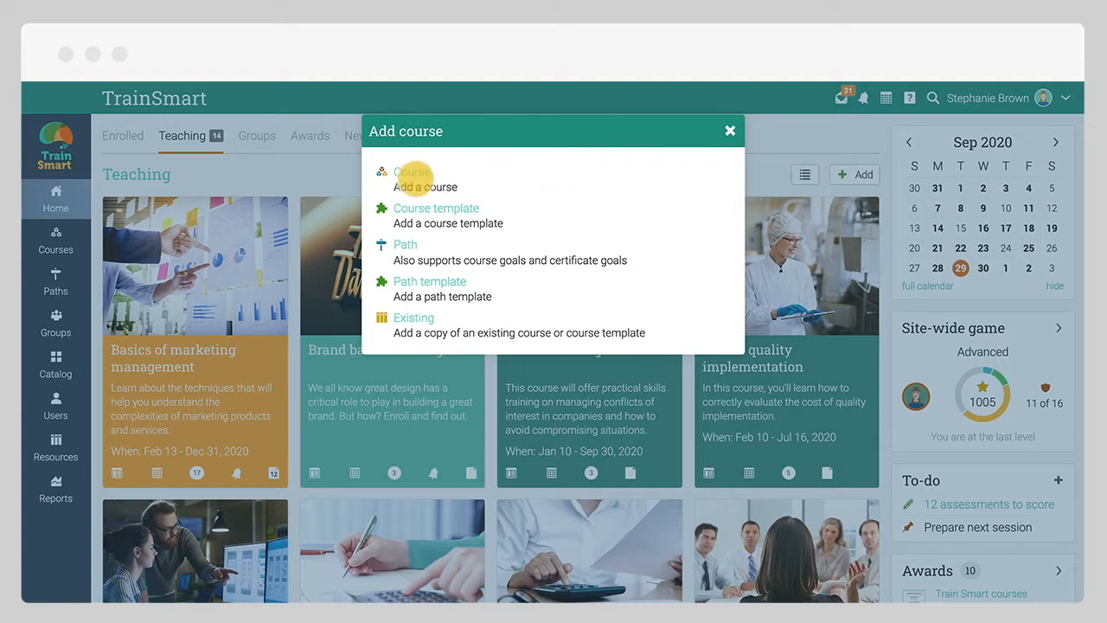
mouse_move(412, 245)
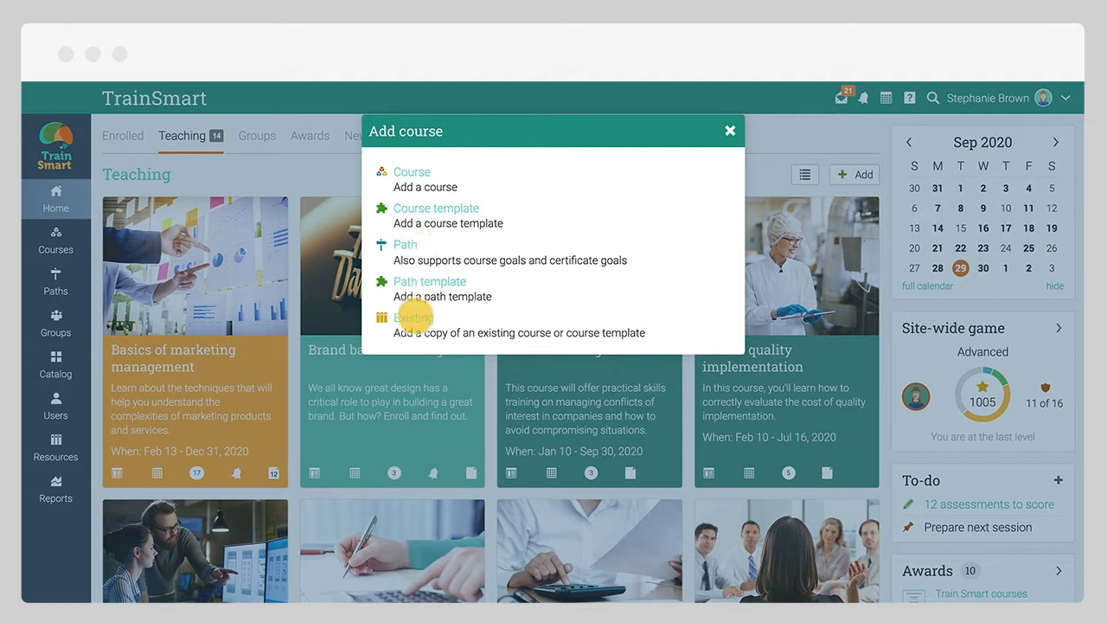
click(411, 172)
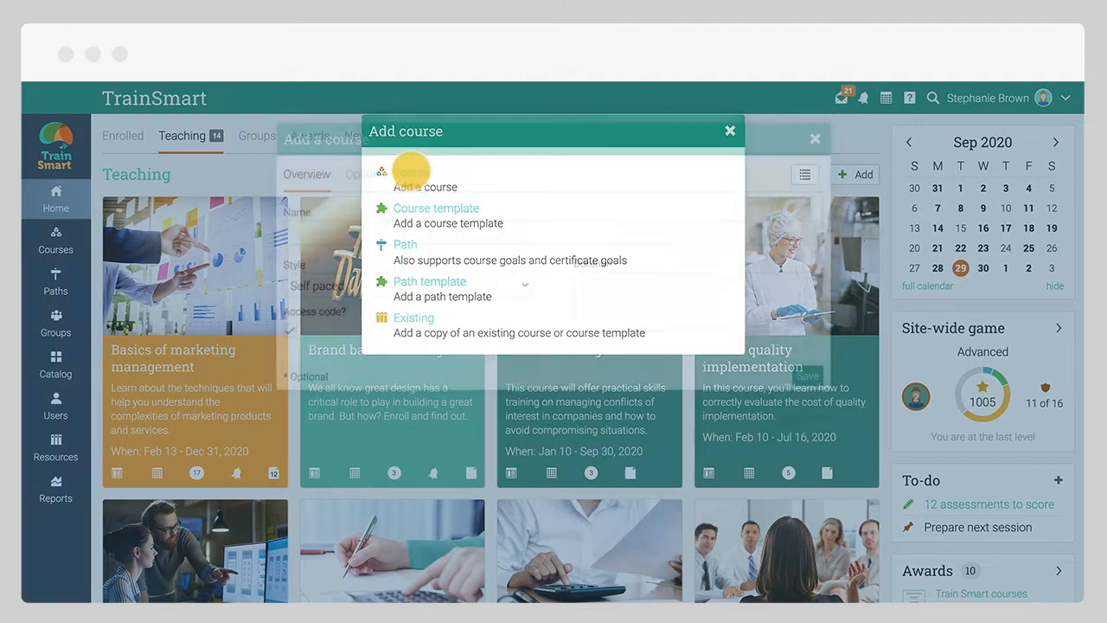
Step: Create the instructor-style course 'Basics of marketing management'
click(426, 170)
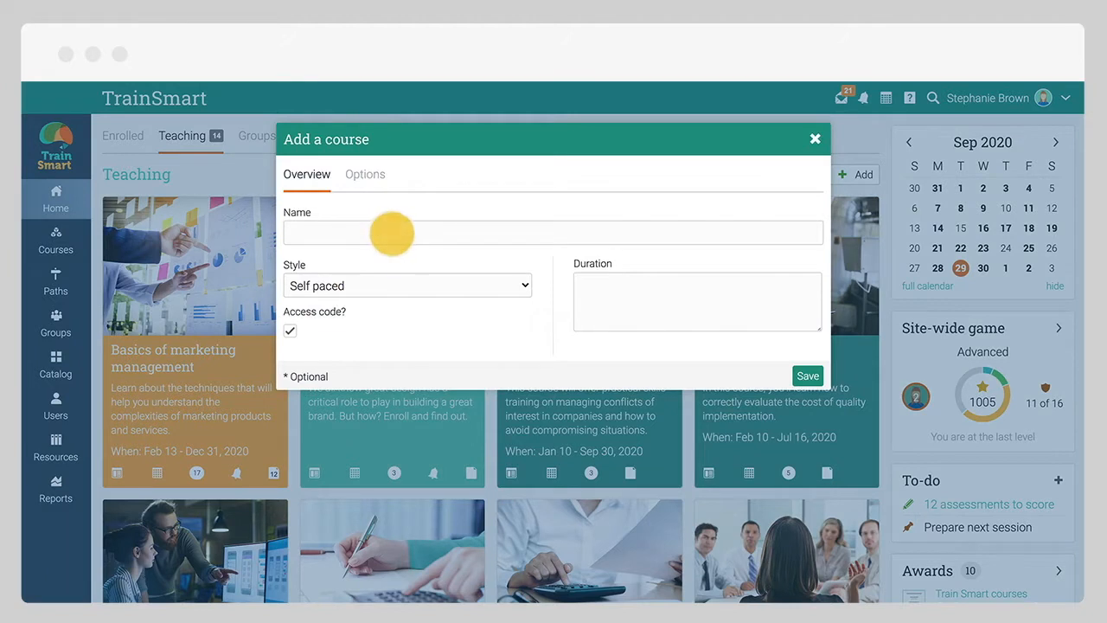
text(Basics of marketing management)
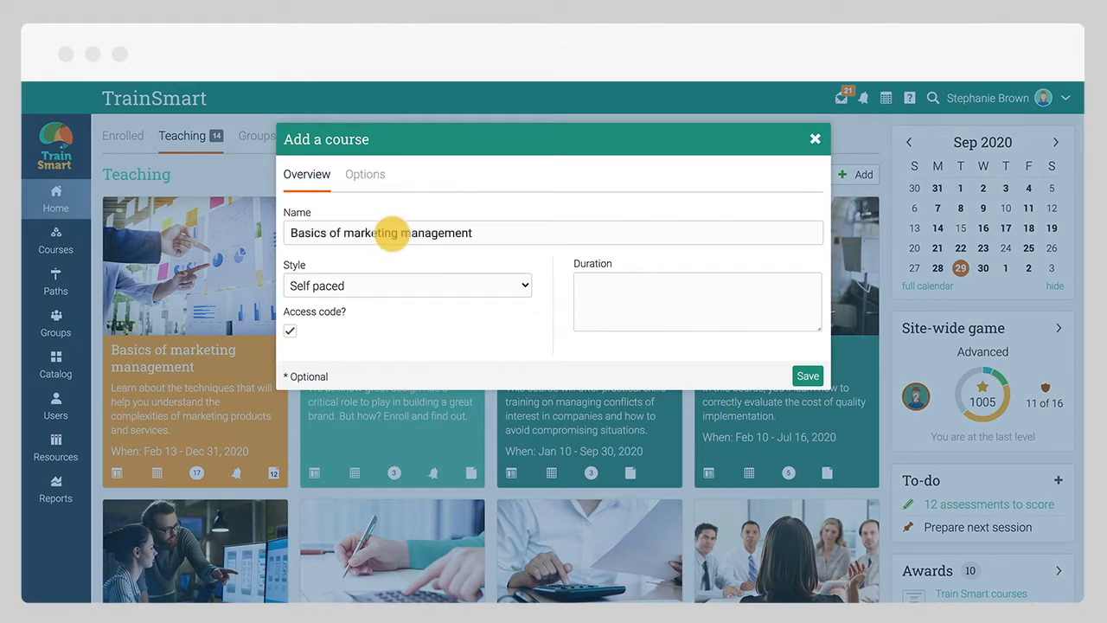
mouse_move(376, 284)
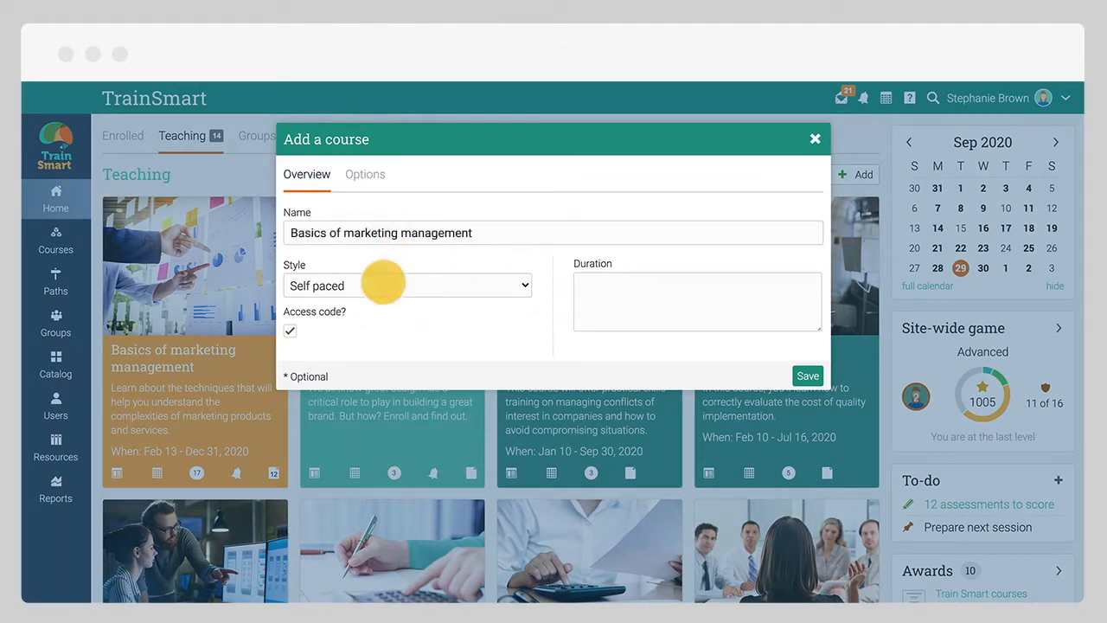
click(406, 285)
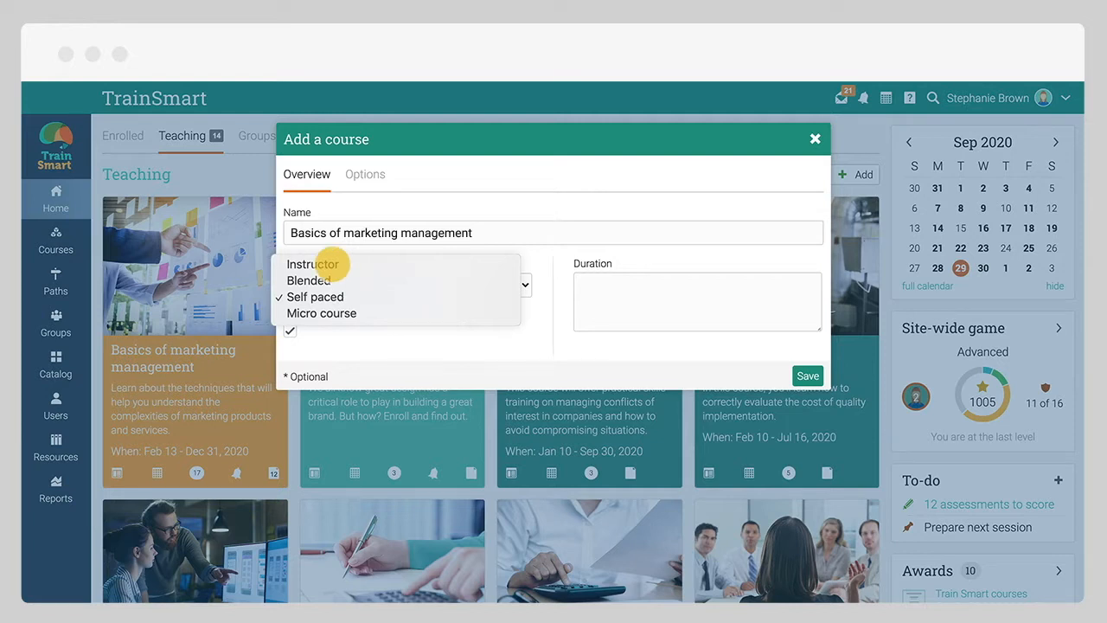
mouse_move(308, 280)
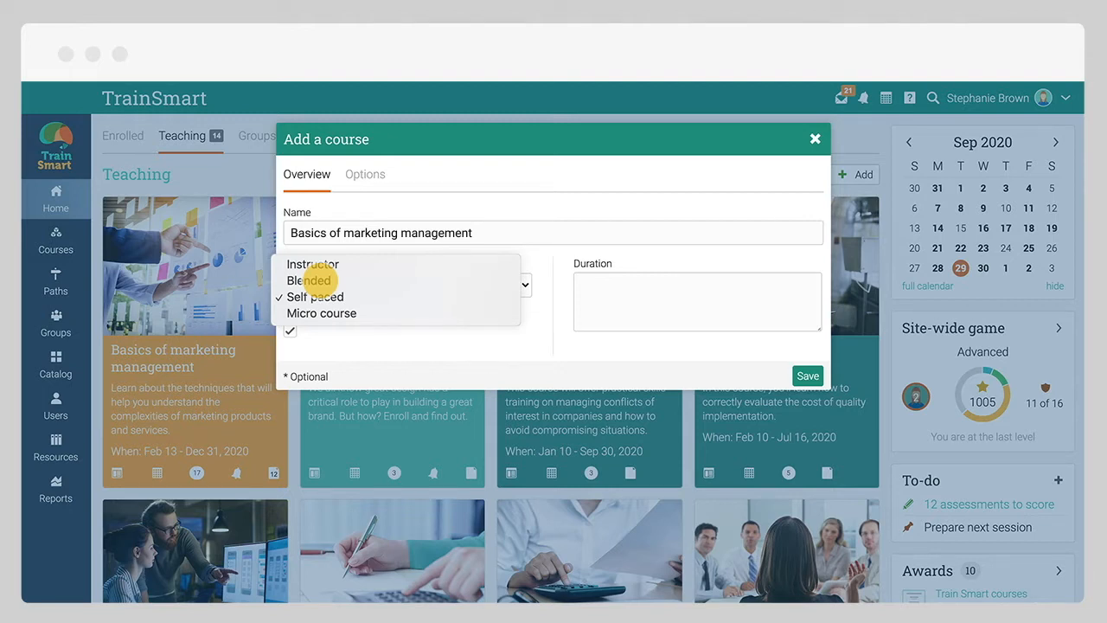
mouse_move(324, 296)
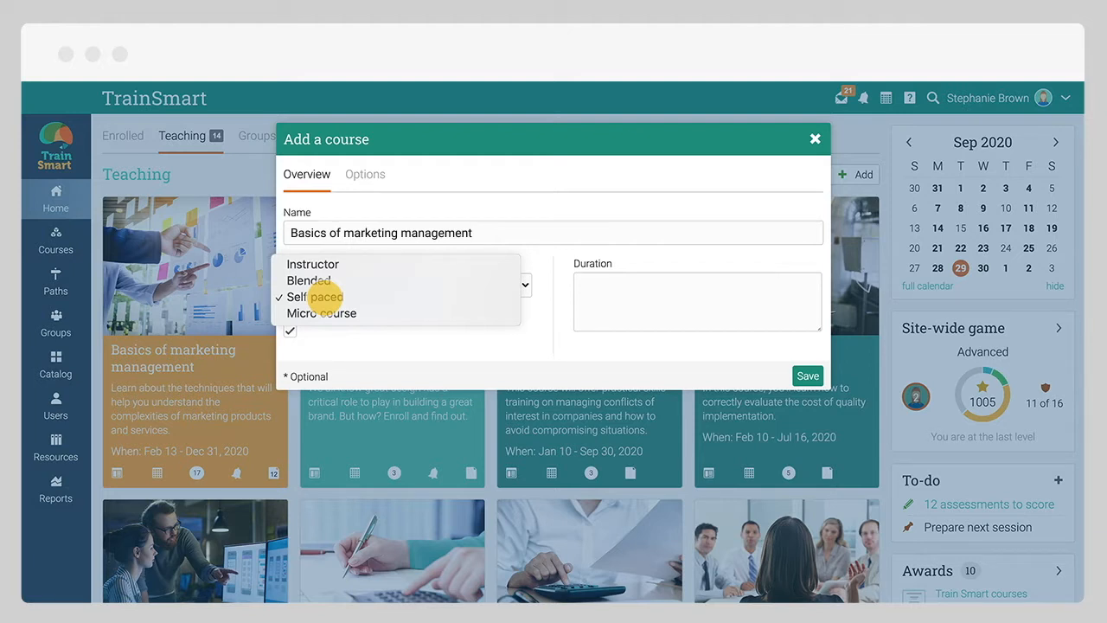
mouse_move(321, 314)
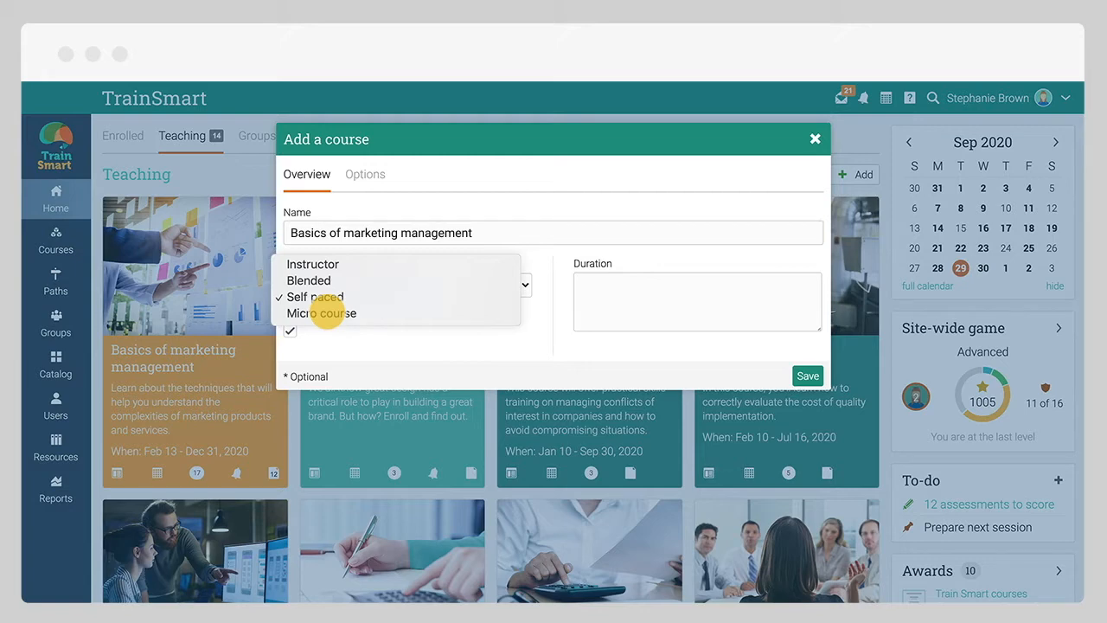
click(312, 264)
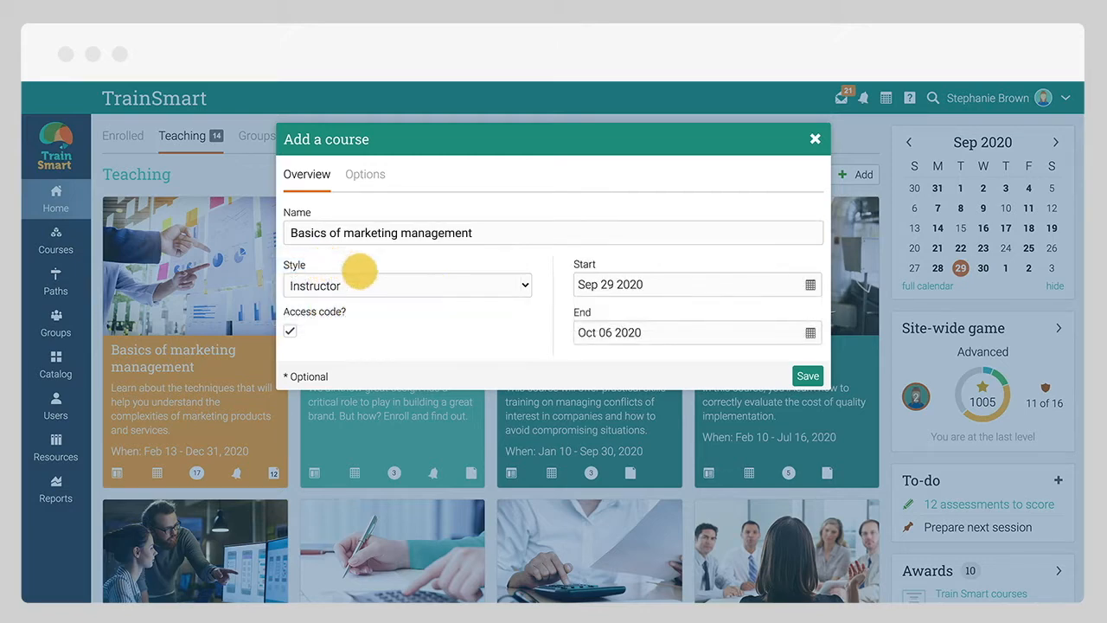
click(807, 375)
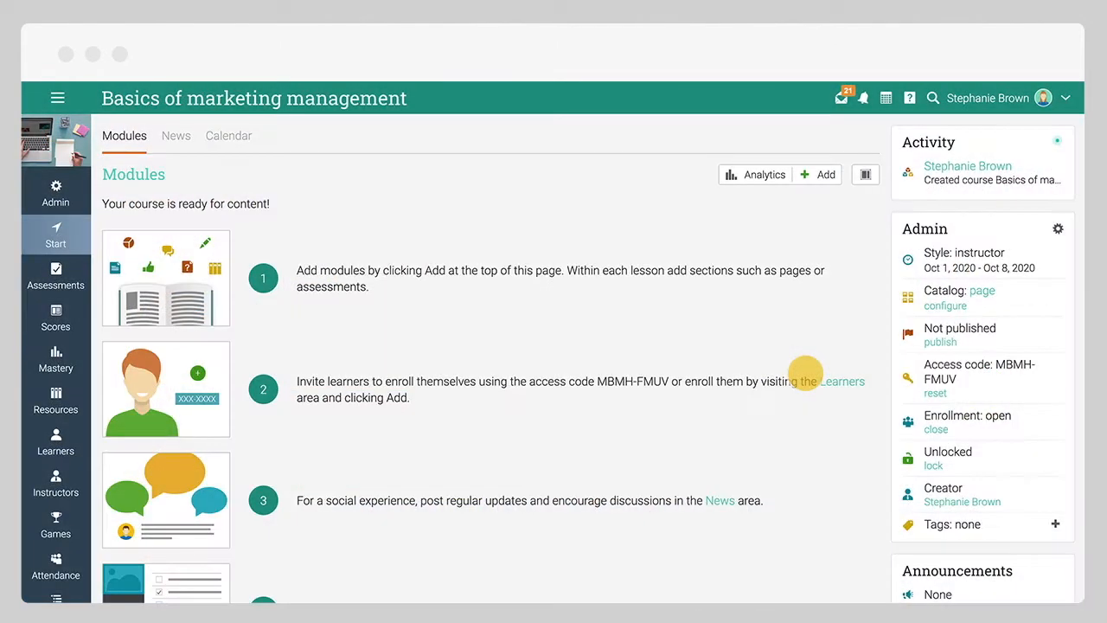
mouse_move(343, 269)
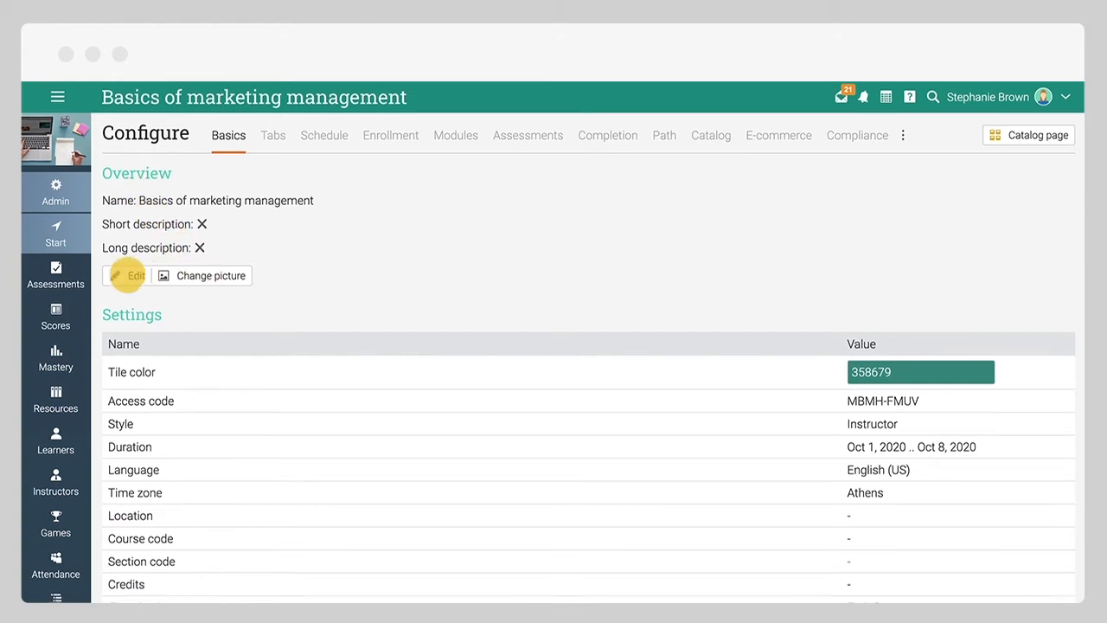
Step: Review the course's enabled tabs in Configure, then return to the course home
scroll(down, 3)
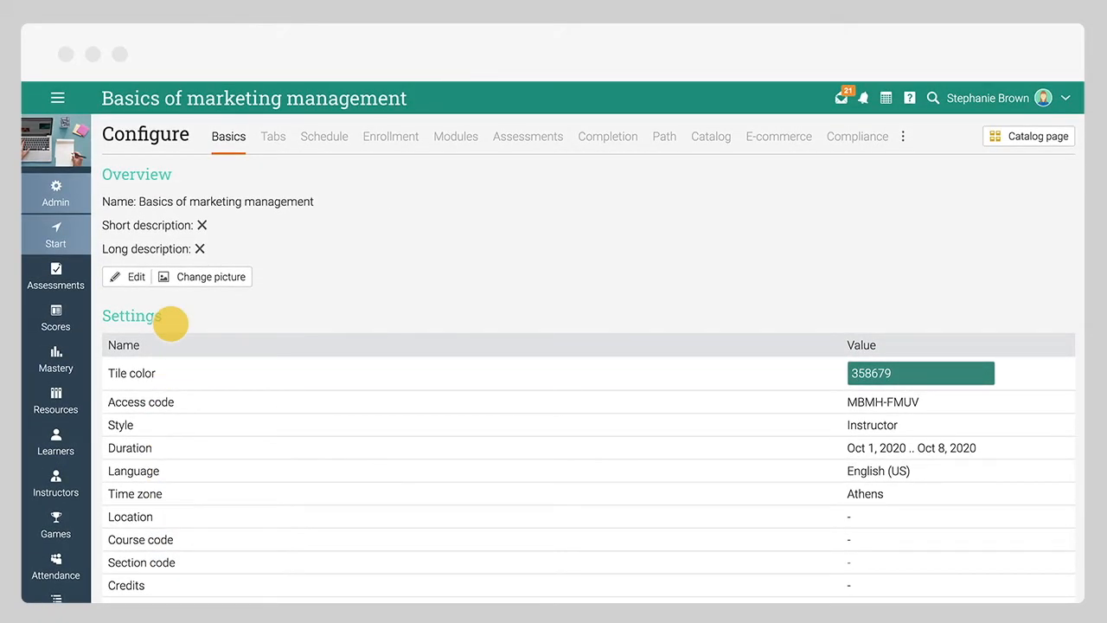
click(272, 136)
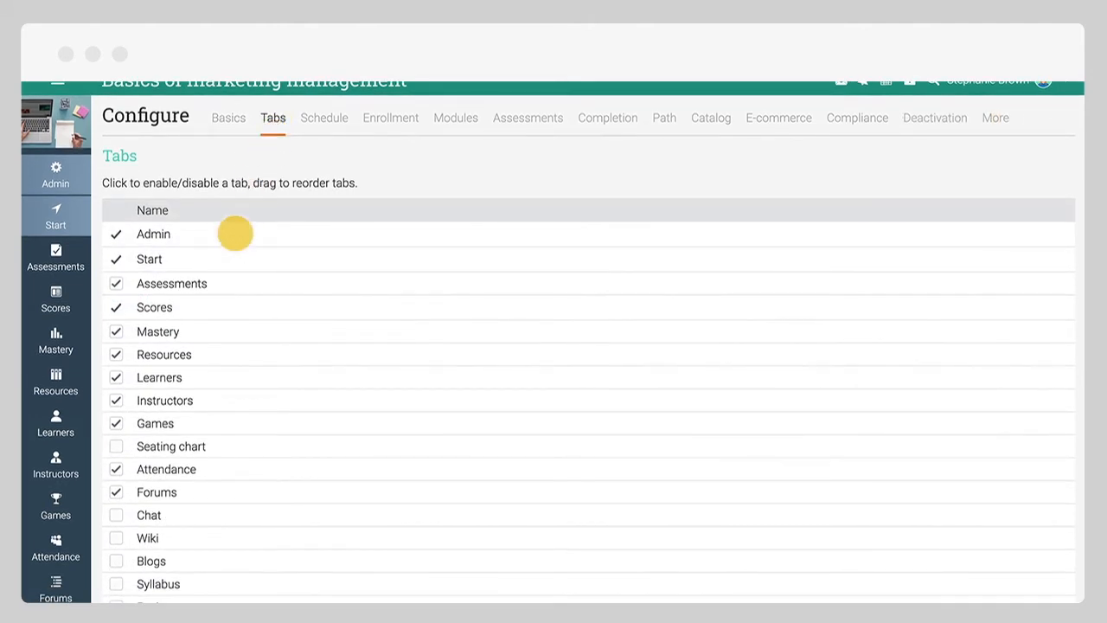
click(117, 538)
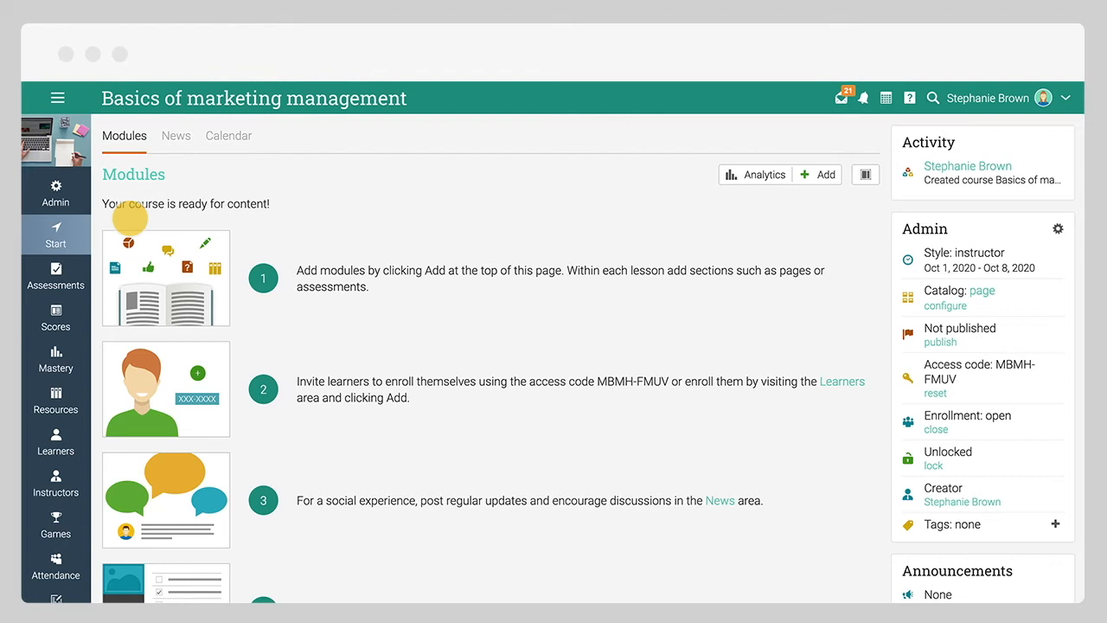
mouse_move(240, 210)
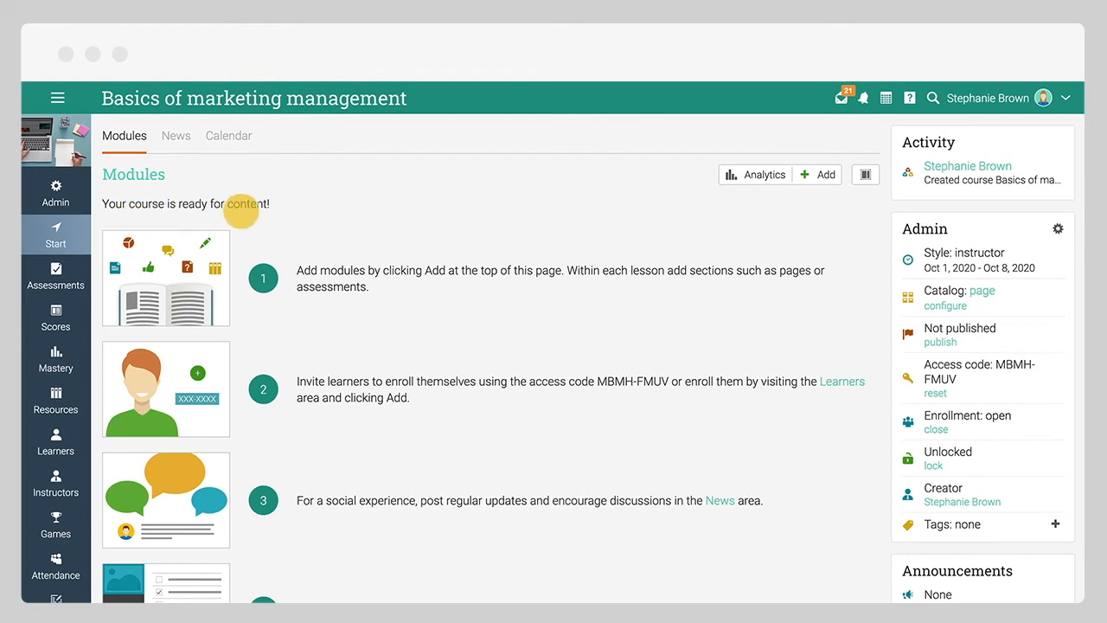
Step: Add module 'Getting Started' described 'This will be your starting point.', dated Oct 05
click(816, 175)
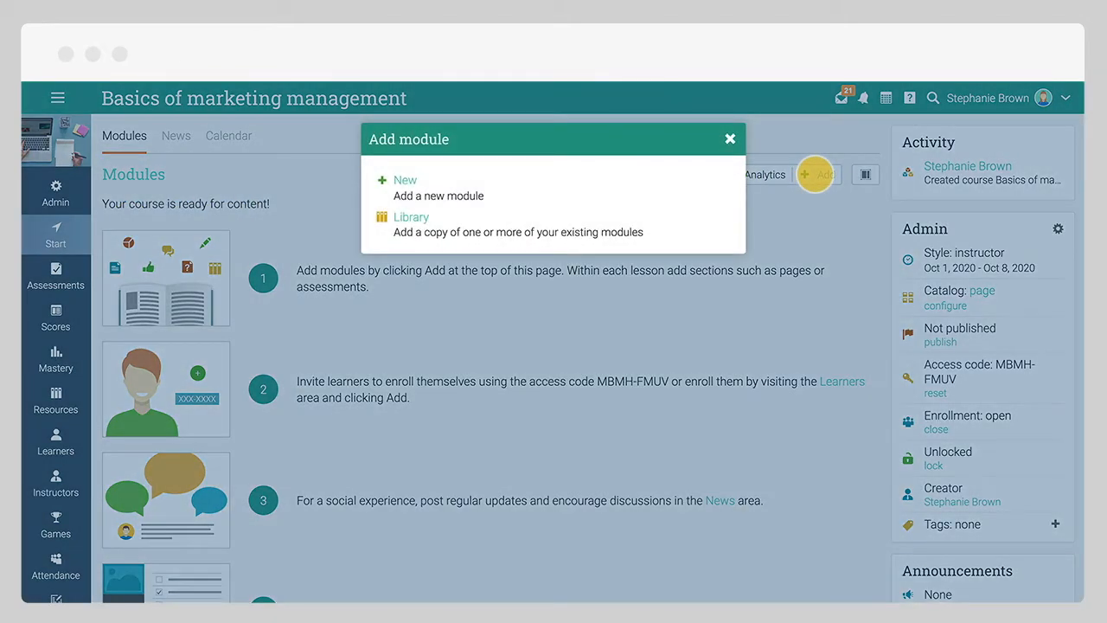
mouse_move(403, 181)
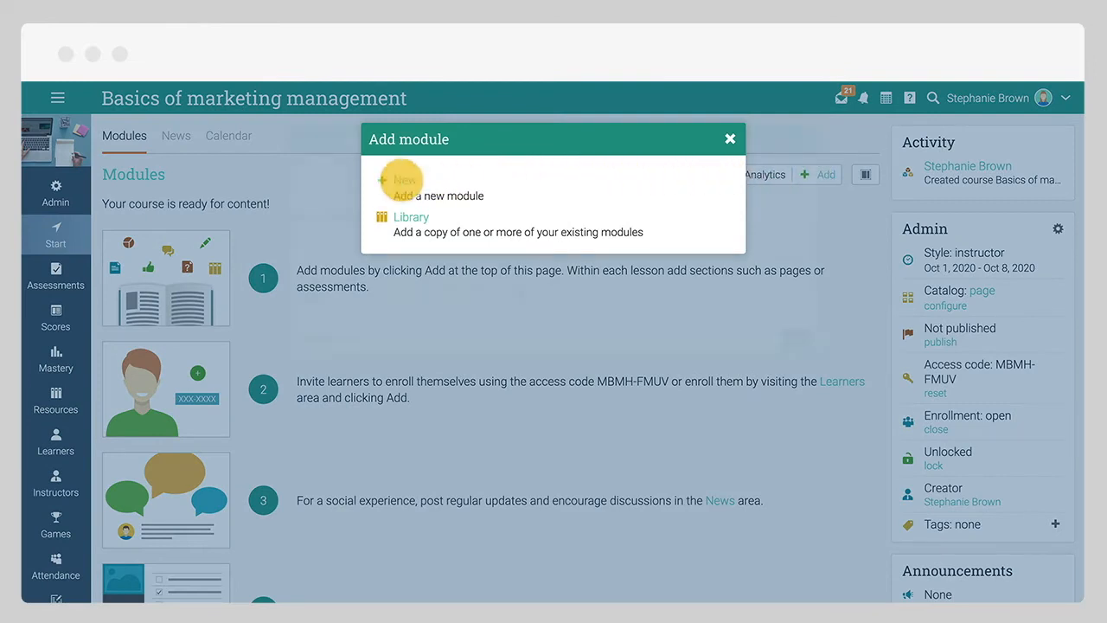
click(405, 187)
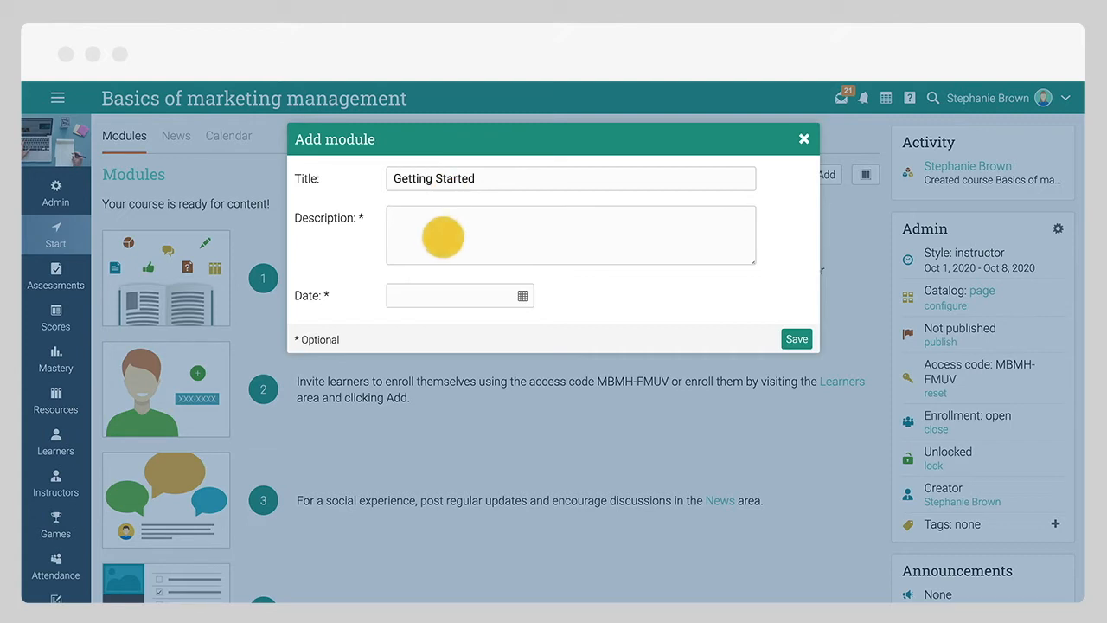
text(This will be your starting point.)
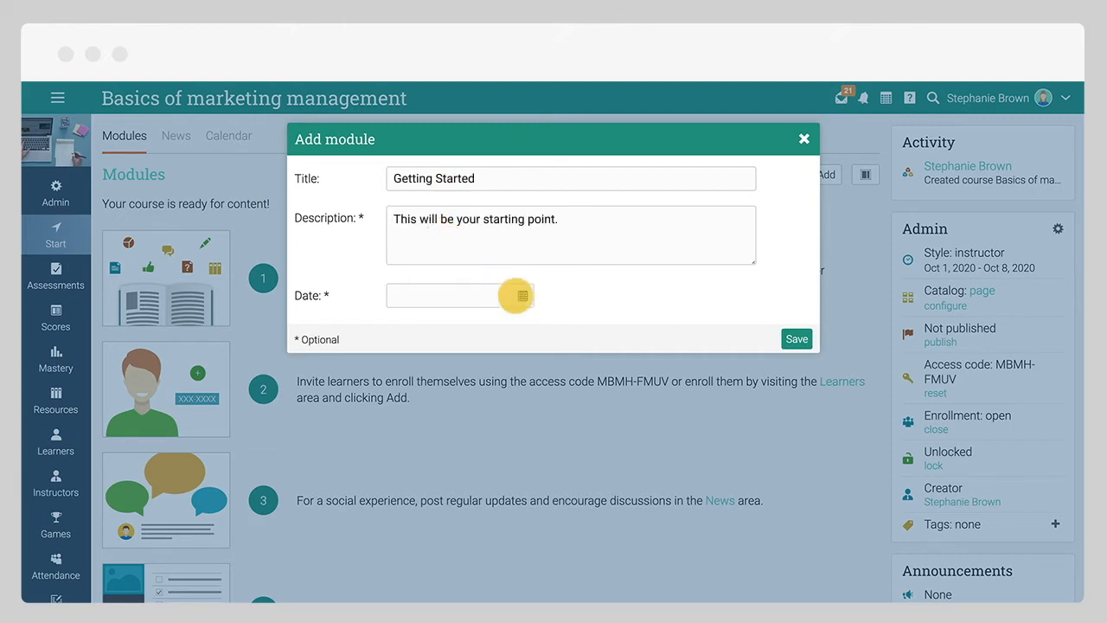
click(522, 295)
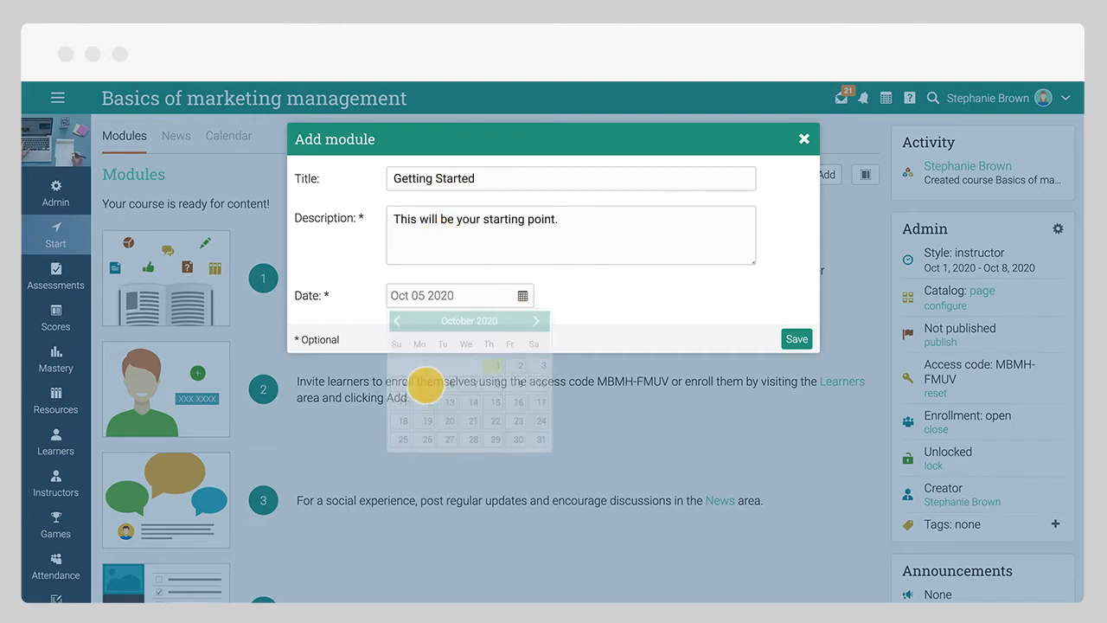
click(795, 339)
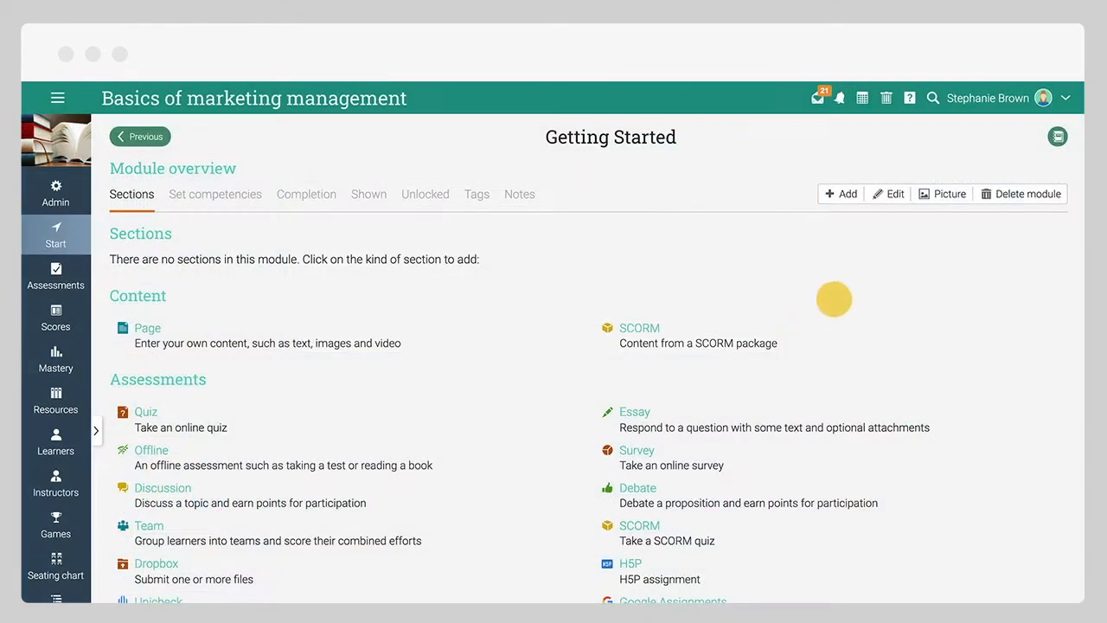
Step: Save the stacked books image as the Getting Started module picture
click(941, 193)
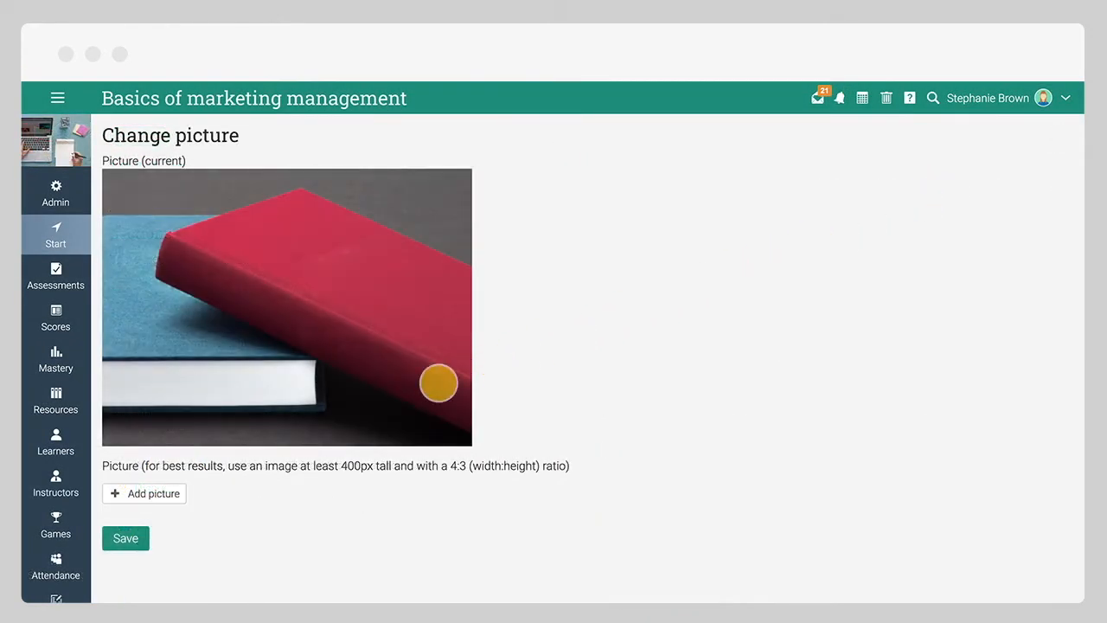
click(144, 493)
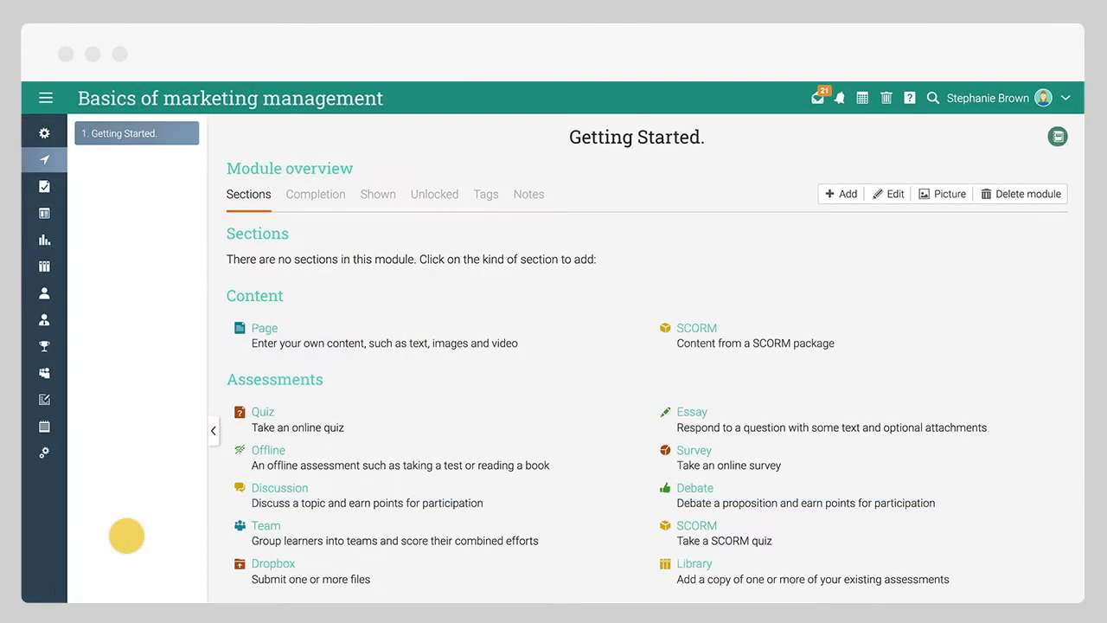
mouse_move(185, 454)
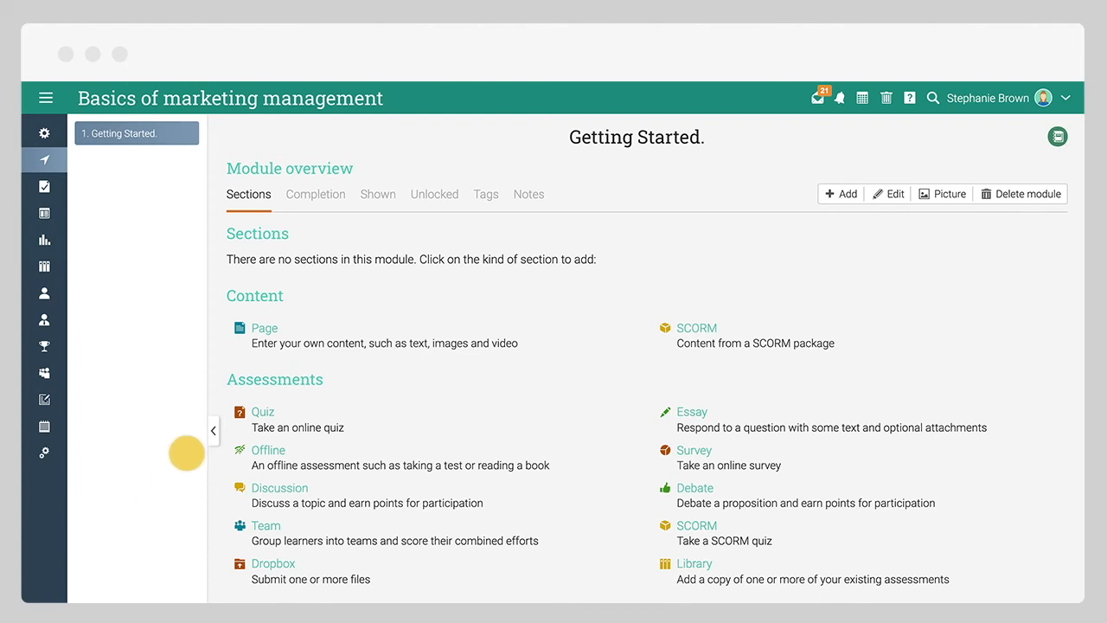
mouse_move(295, 379)
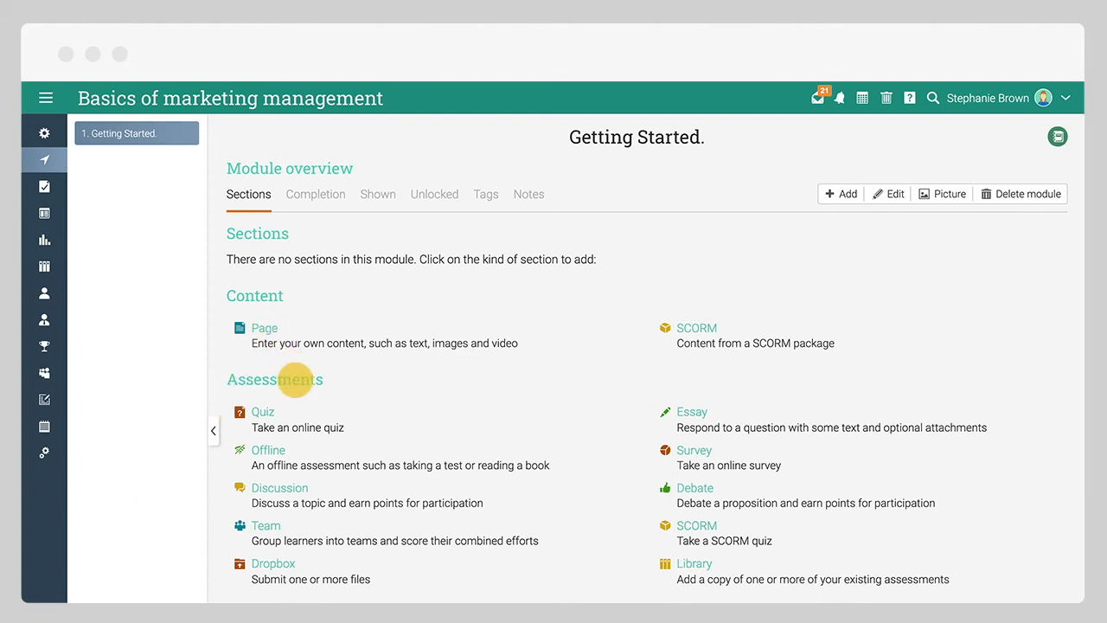
mouse_move(711, 327)
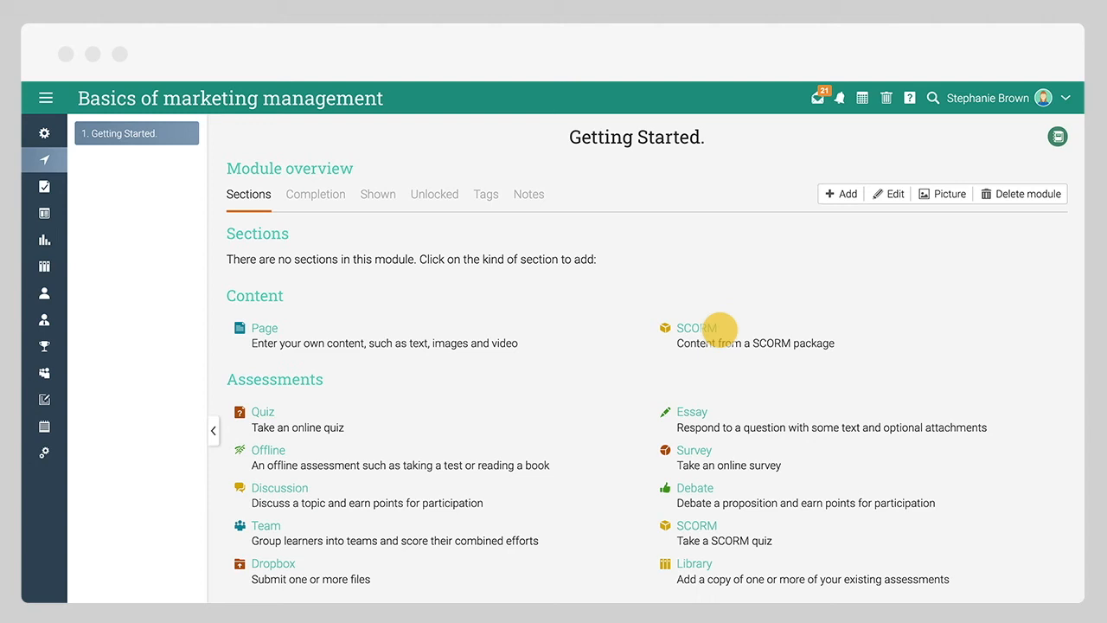
Step: Add a content page titled 'Introduction' to the Getting Started module
click(263, 328)
text(Intr)
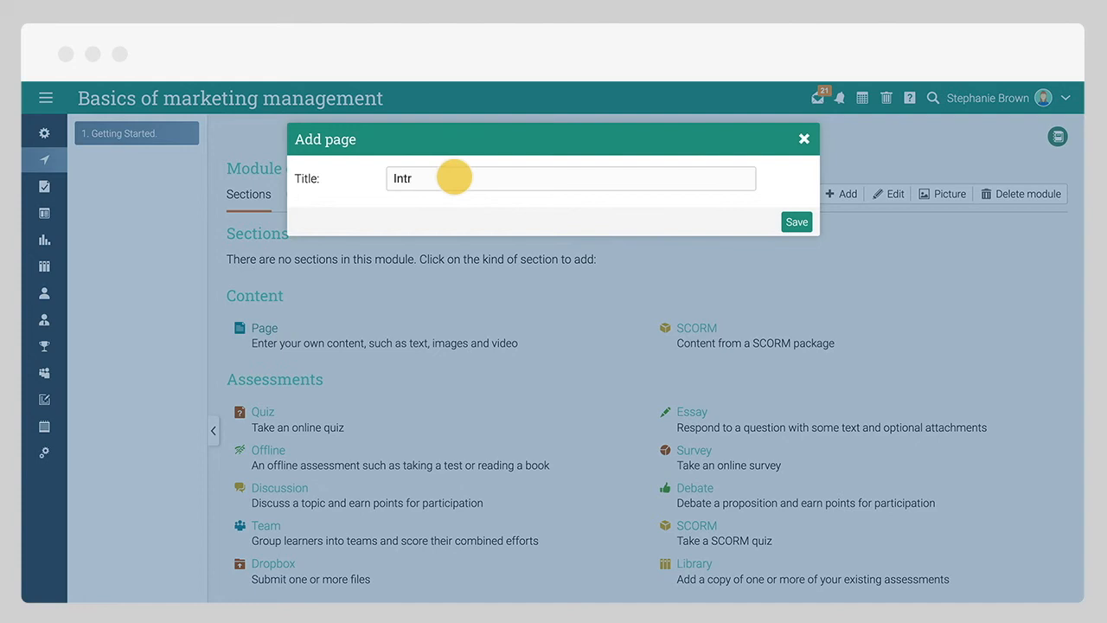
click(795, 221)
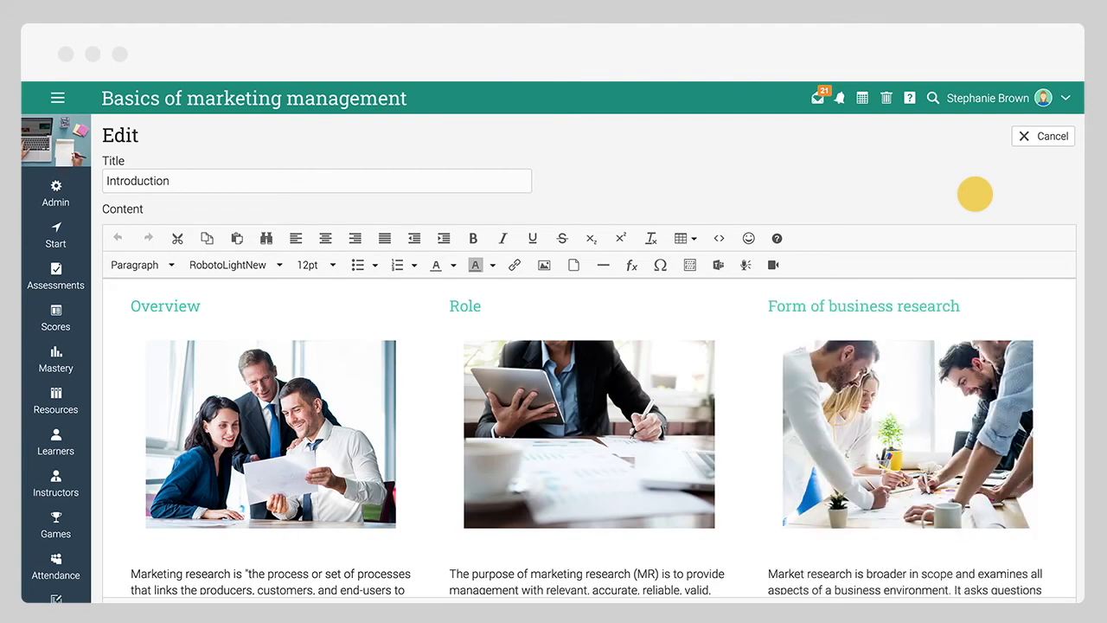
Step: Save the Introduction page content and publish the course
scroll(down, 3)
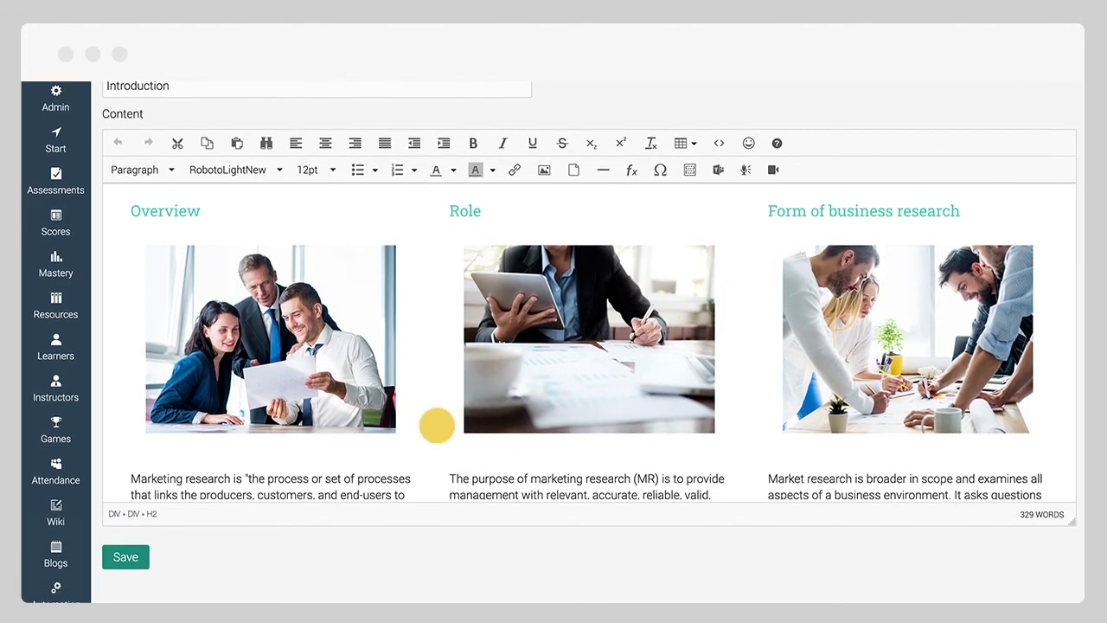
click(125, 556)
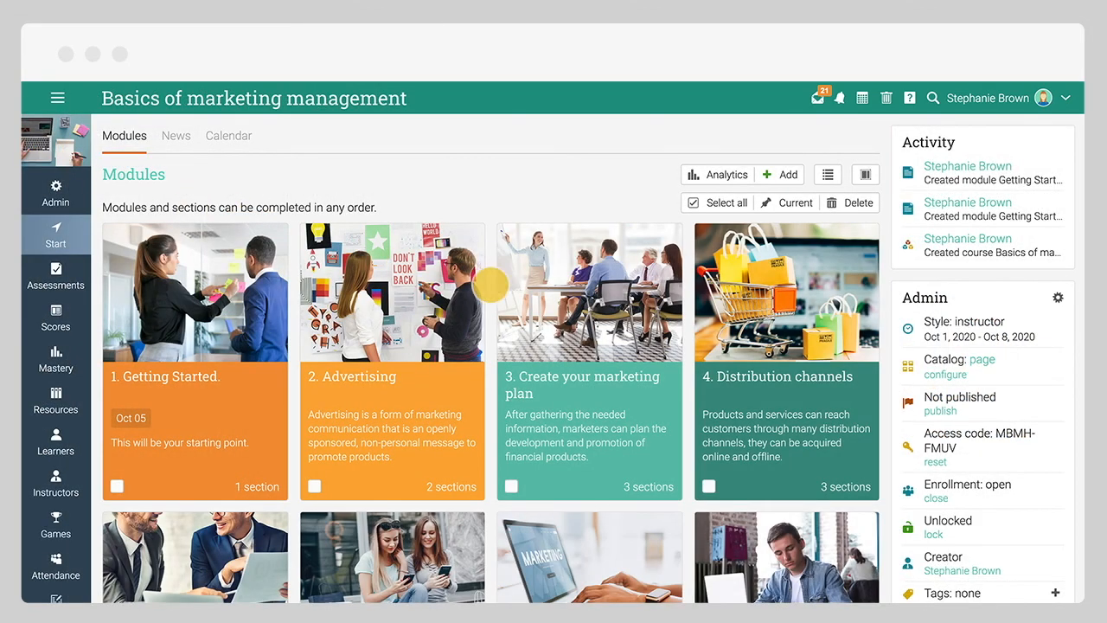
click(939, 410)
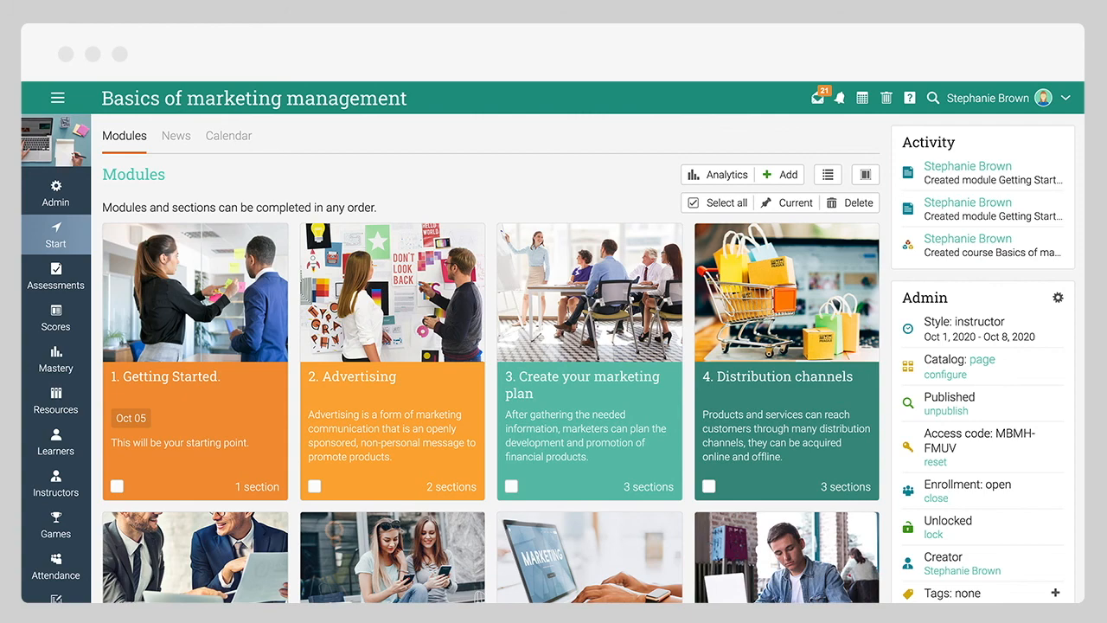